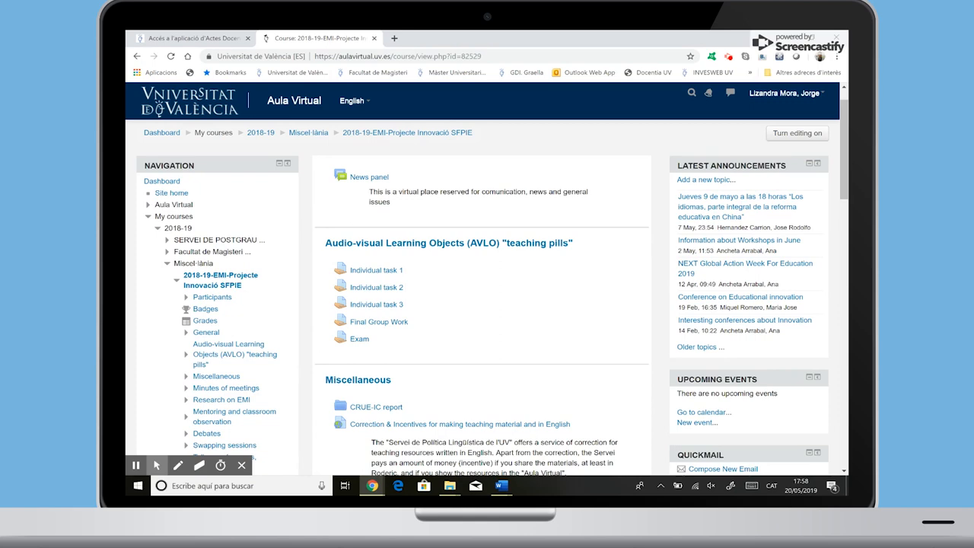
Step: Reach Gradebook setup from the Course administration block of the SFPIE course
{"action": "scroll", "scroll_direction": "down", "scroll_amount": 3}
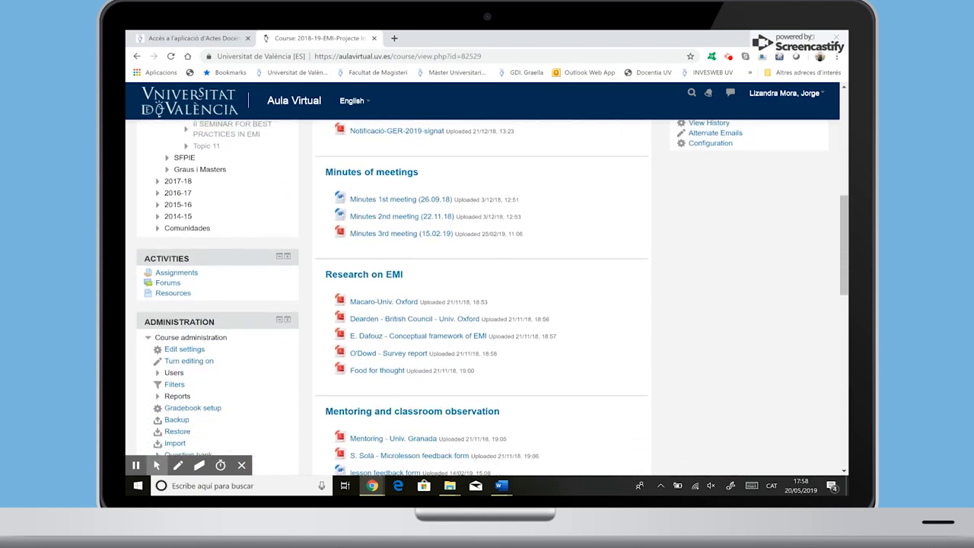
{"action": "scroll", "scroll_direction": "down", "scroll_amount": 3}
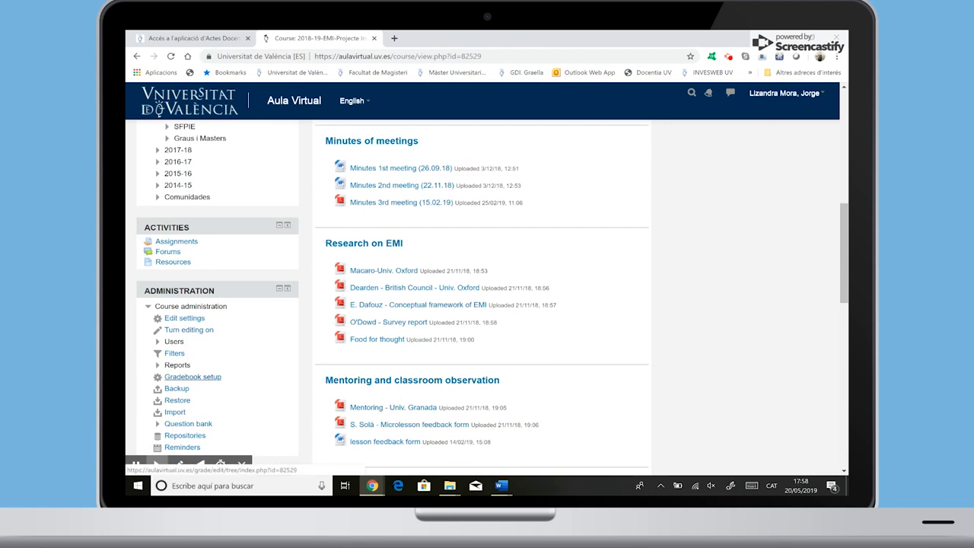
{"action": "left_click", "coordinate": [192, 377]}
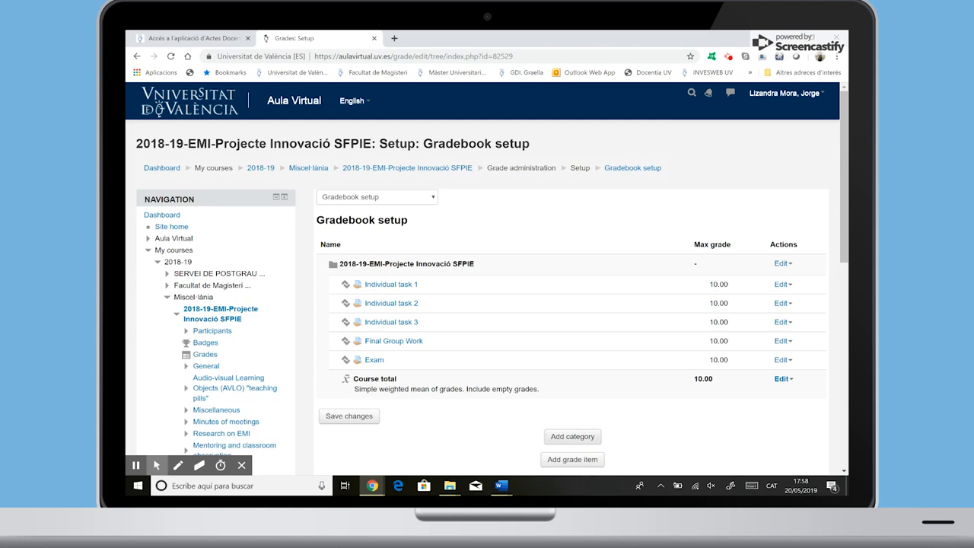
Step: Create an 'Individual task' category with maximum grade 30 and save it
{"action": "left_click", "coordinate": [572, 435]}
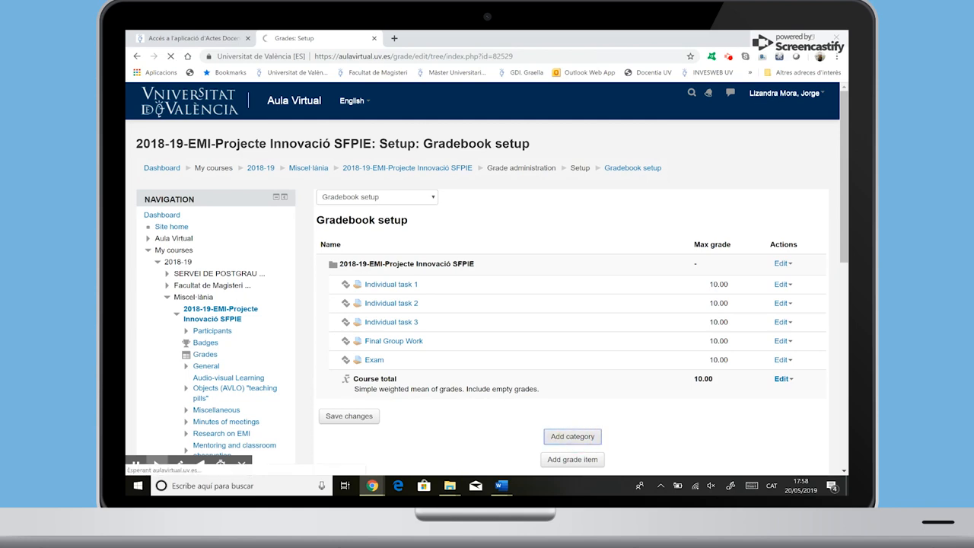
{"action": "left_click", "coordinate": [573, 436]}
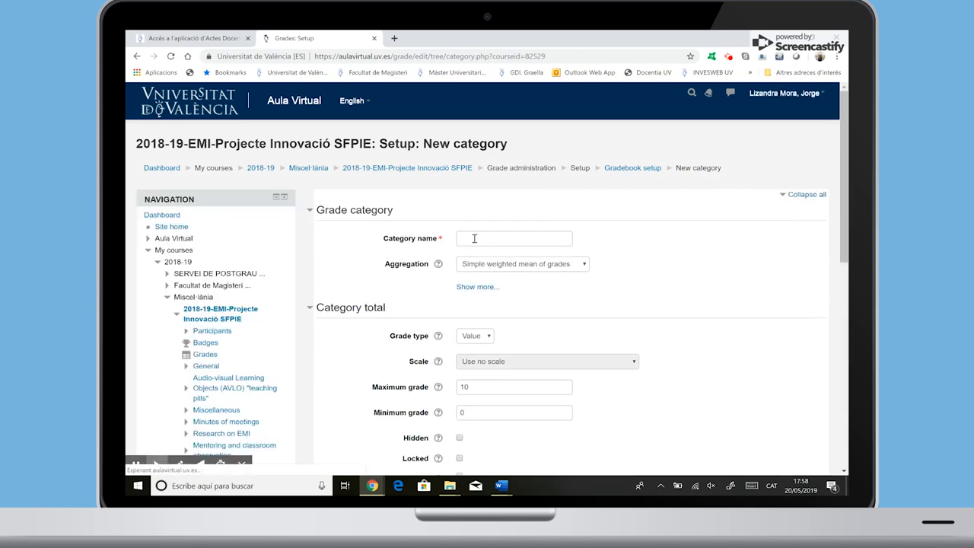
{"action": "type", "text": "Individual task"}
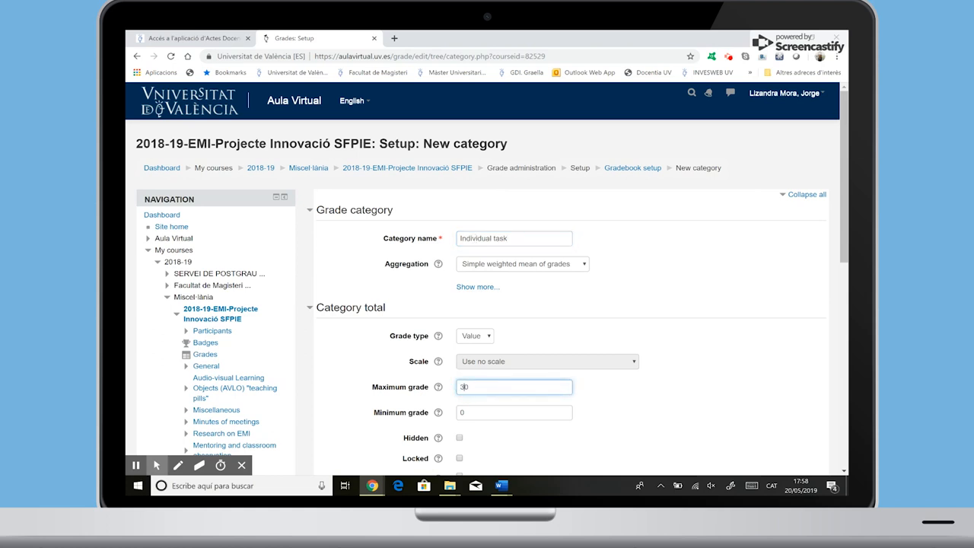
{"action": "scroll", "scroll_direction": "down", "scroll_amount": 3}
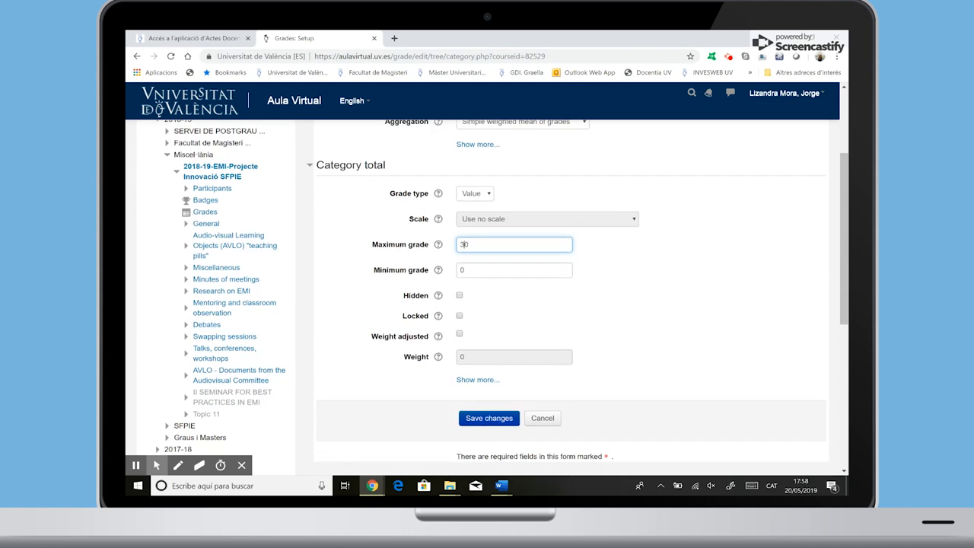
{"action": "left_click", "coordinate": [488, 418]}
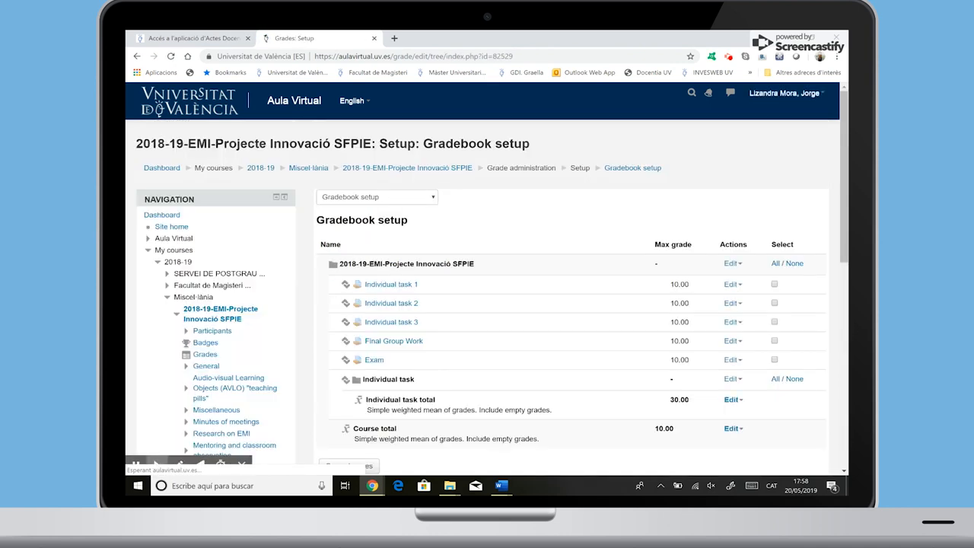
{"action": "scroll", "scroll_direction": "down", "scroll_amount": 3}
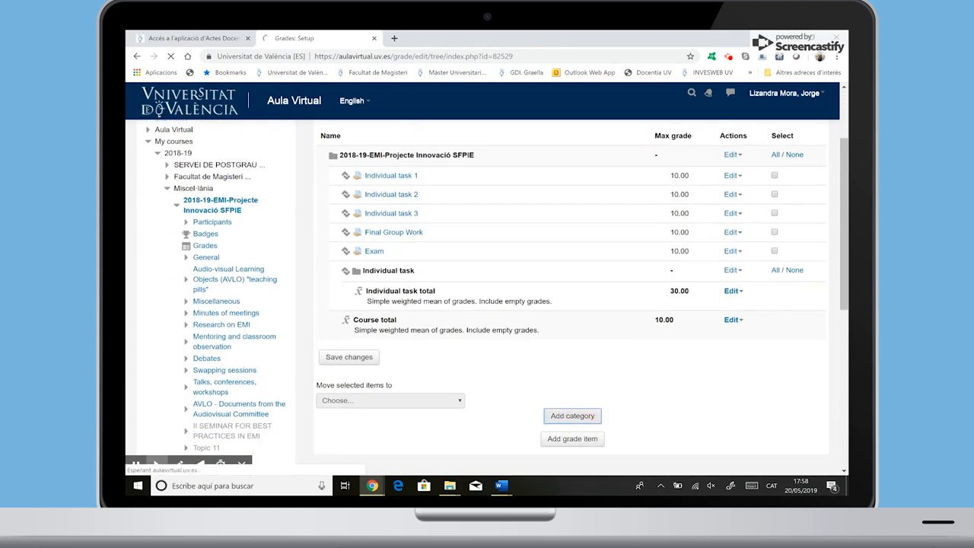
Step: Create a 'Group work' category with maximum grade 40 and save it
{"action": "left_click", "coordinate": [573, 415]}
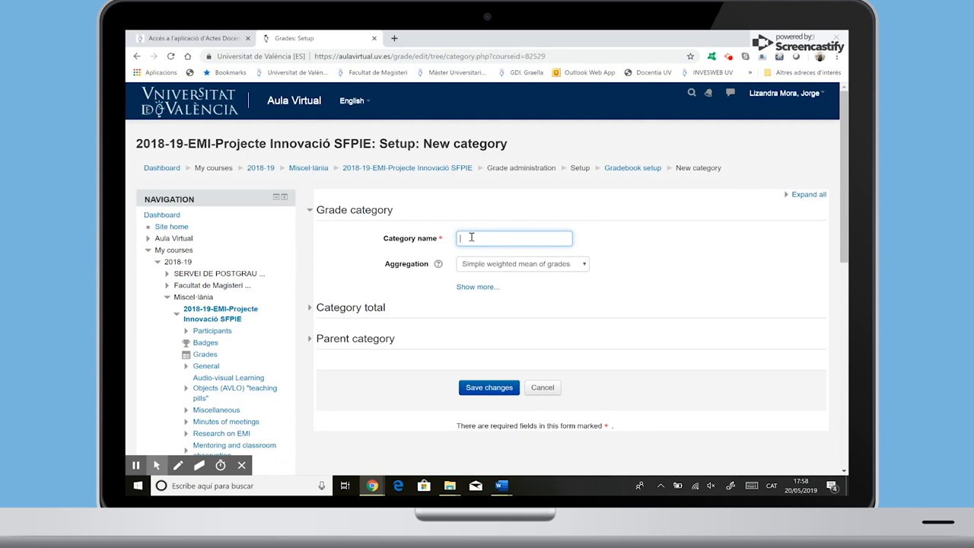
{"action": "type", "text": "Group wo"}
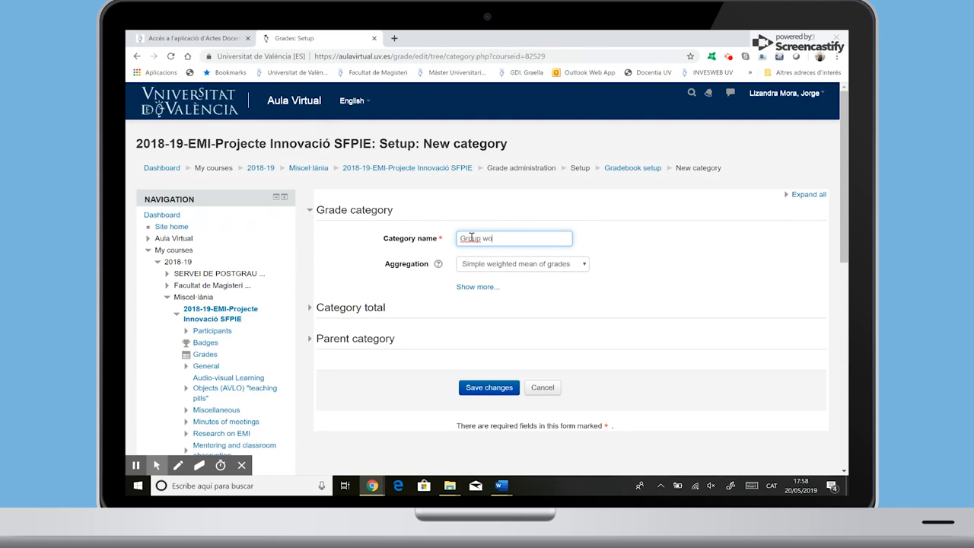
{"action": "type", "text": "rk"}
{"action": "type", "text": "10"}
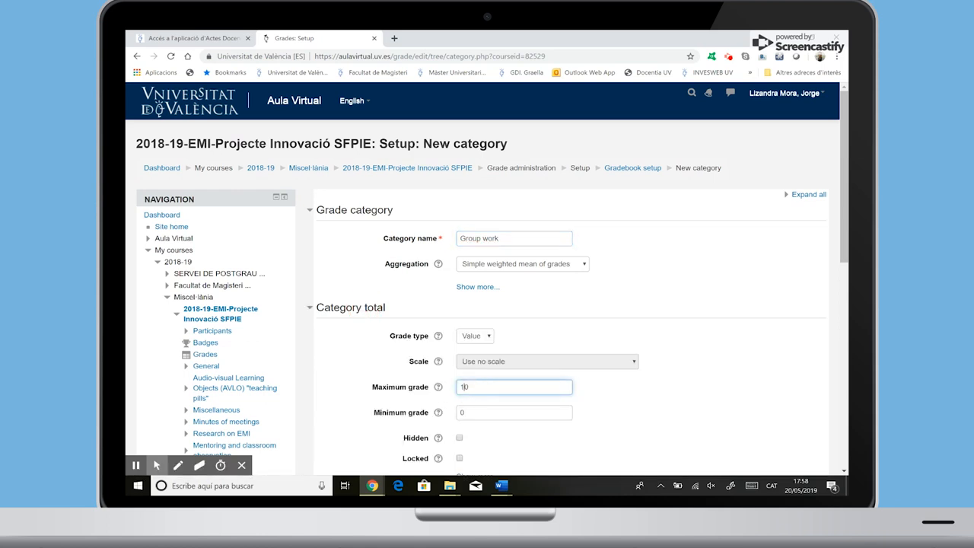
{"action": "scroll", "scroll_direction": "down", "scroll_amount": 3}
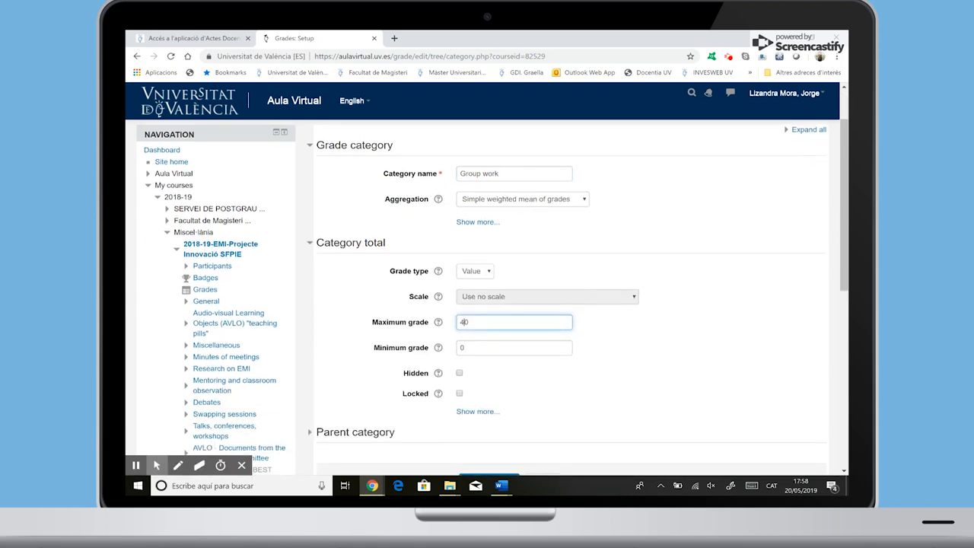
{"action": "scroll", "scroll_direction": "down", "scroll_amount": 3}
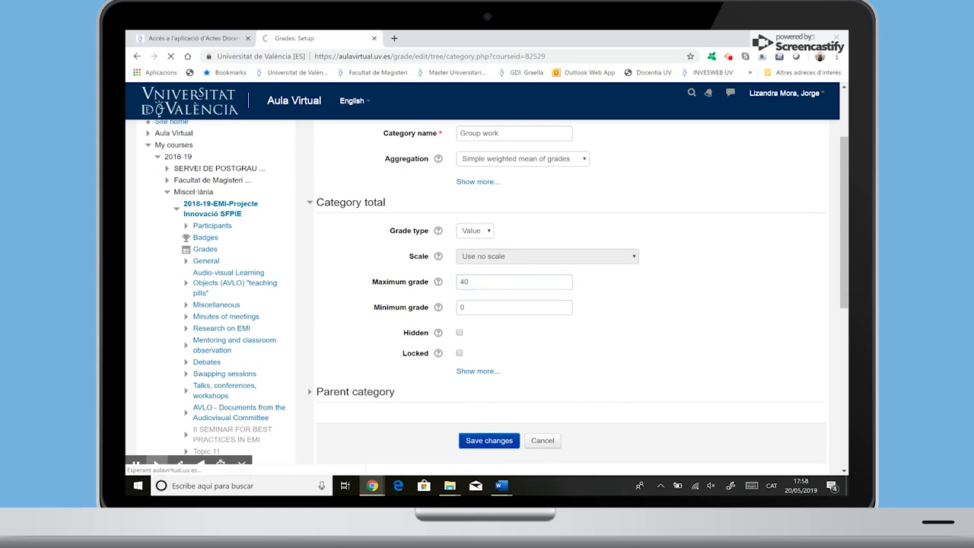
{"action": "left_click", "coordinate": [488, 440]}
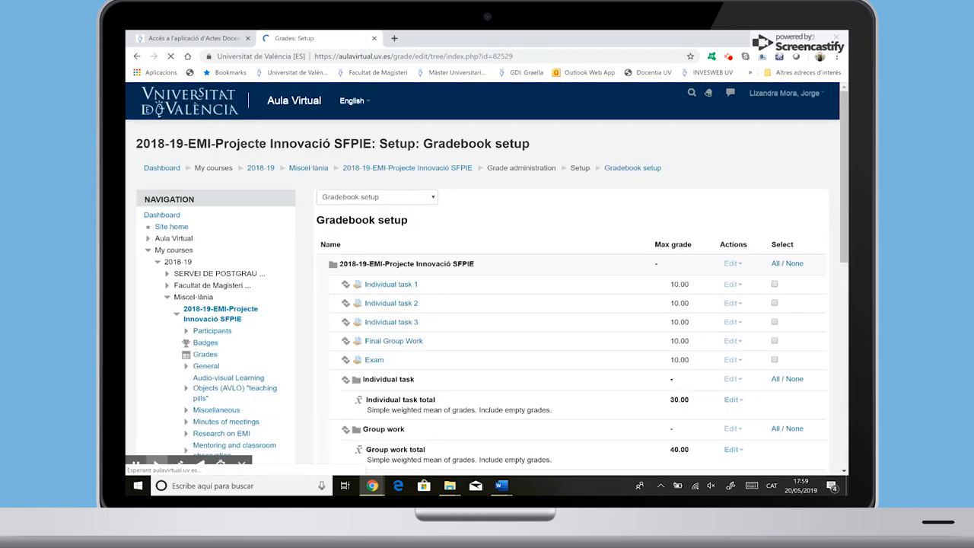
{"action": "scroll", "scroll_direction": "down", "scroll_amount": 3}
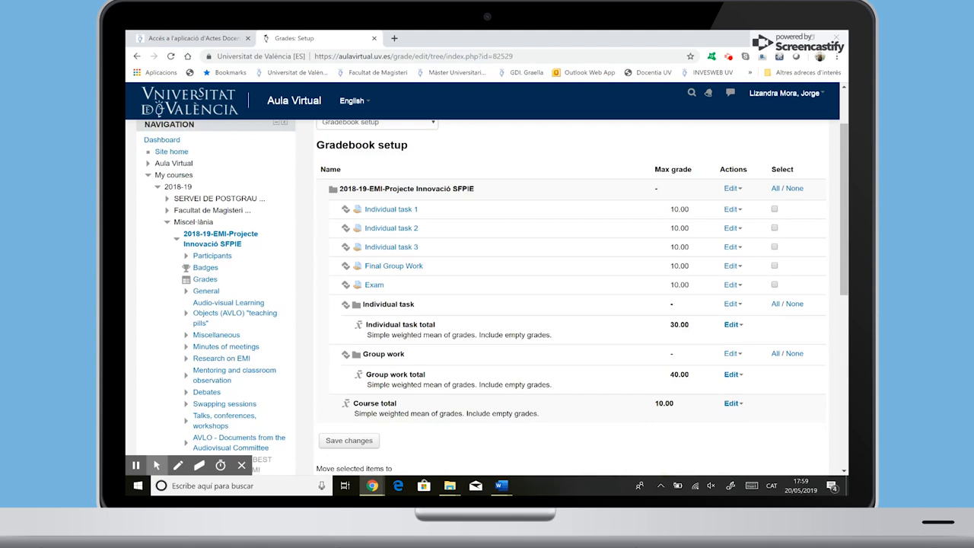
{"action": "scroll", "scroll_direction": "down", "scroll_amount": 3}
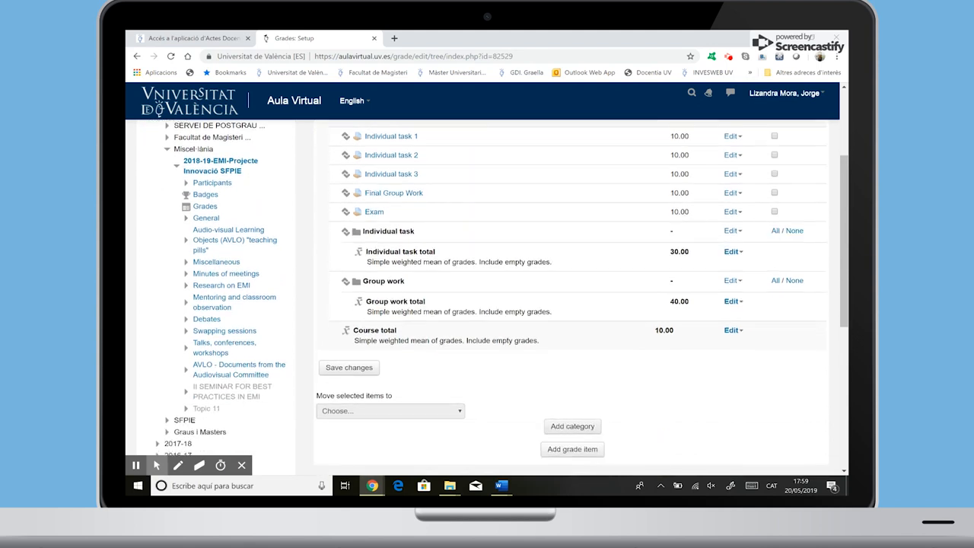
Step: Create an 'Exam' category with maximum grade 30 and save it
{"action": "left_click", "coordinate": [572, 426]}
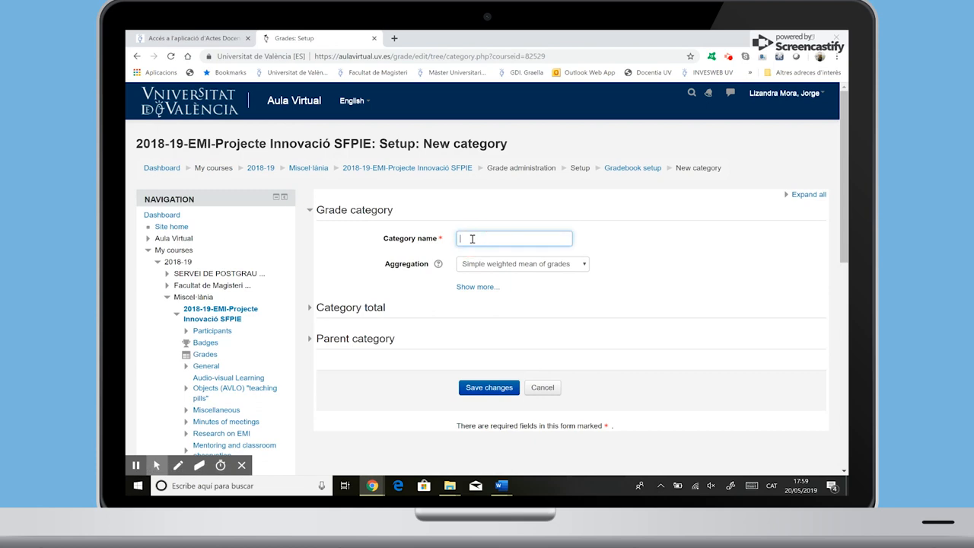
{"action": "type", "text": "Exam"}
{"action": "type", "text": "30"}
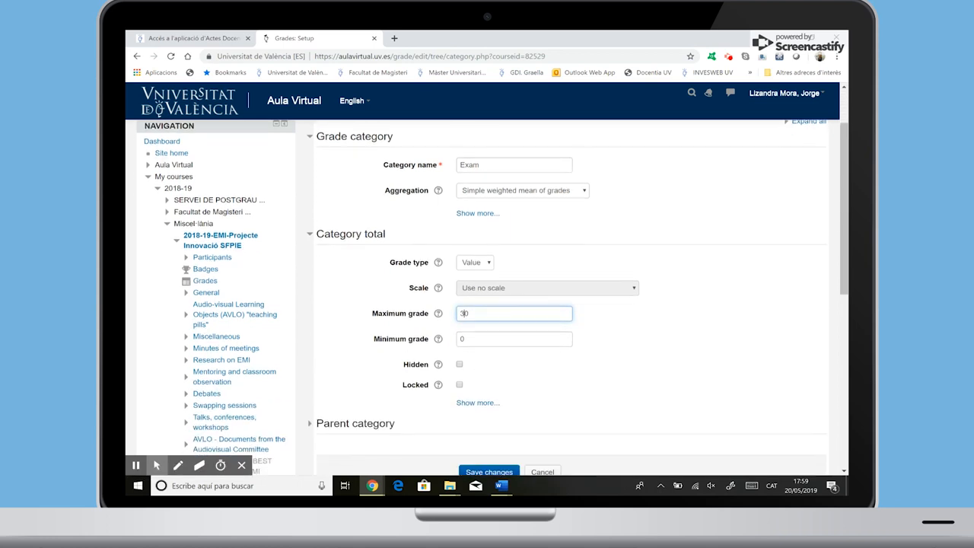
{"action": "scroll", "scroll_direction": "down", "scroll_amount": 3}
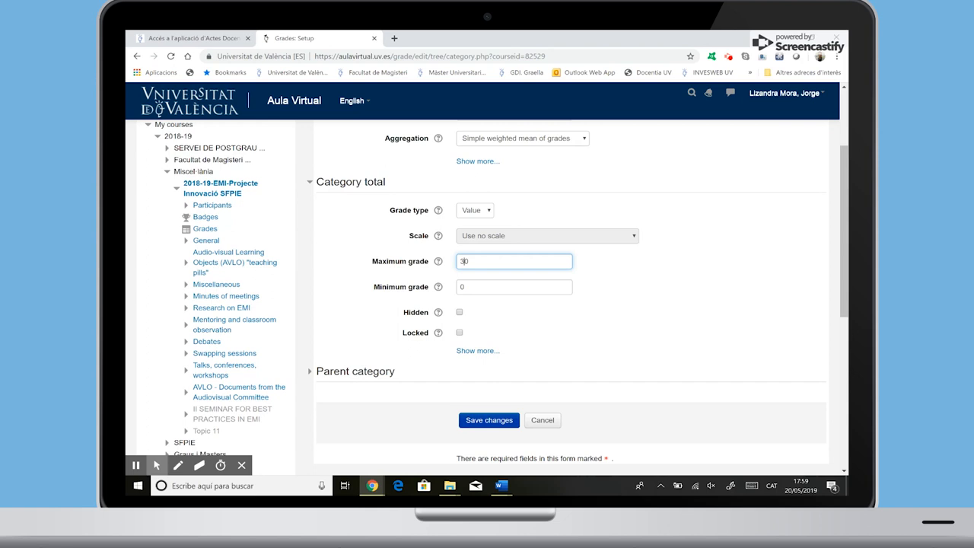
{"action": "left_click", "coordinate": [488, 420]}
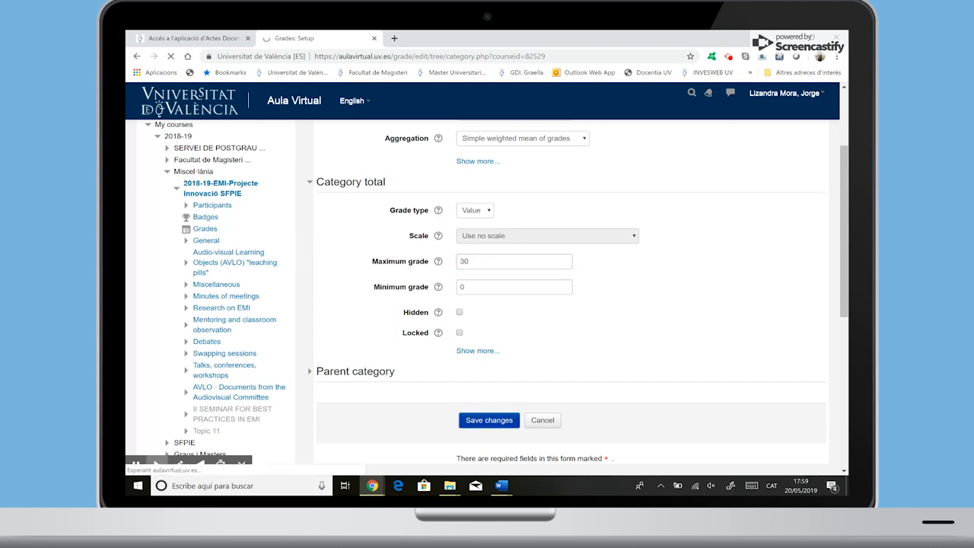
{"action": "left_click", "coordinate": [489, 420]}
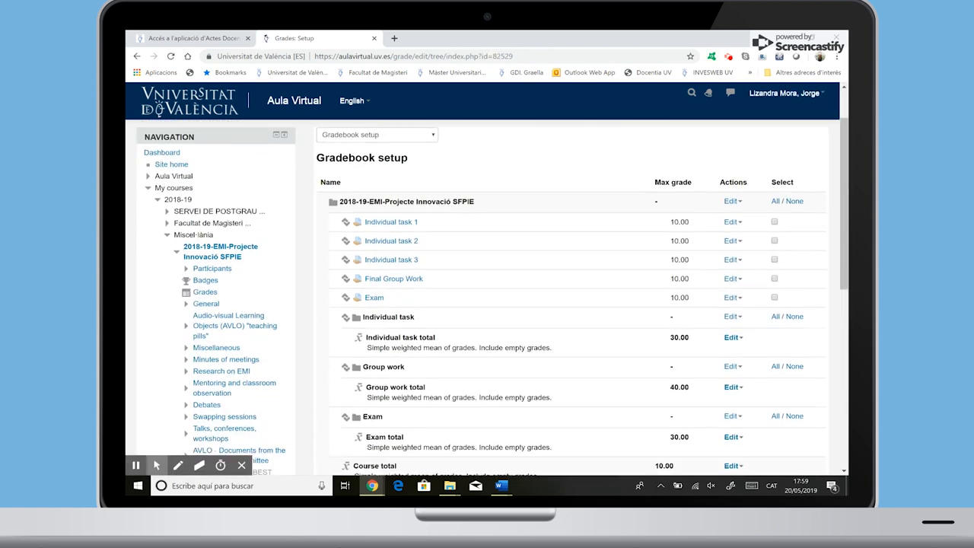
{"action": "scroll", "scroll_direction": "down", "scroll_amount": 3}
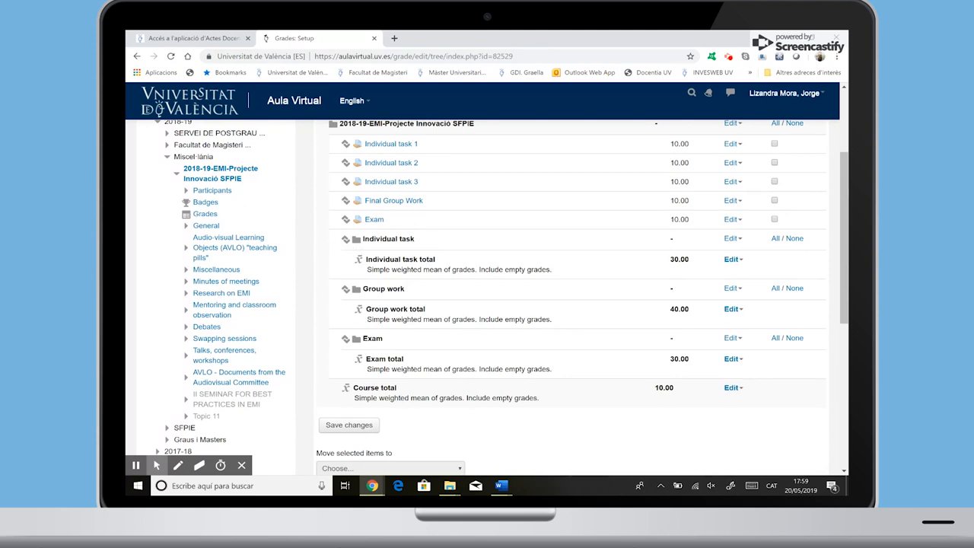
Step: Move Individual task 1–3 into the Individual task category
{"action": "scroll", "scroll_direction": "up", "scroll_amount": 3}
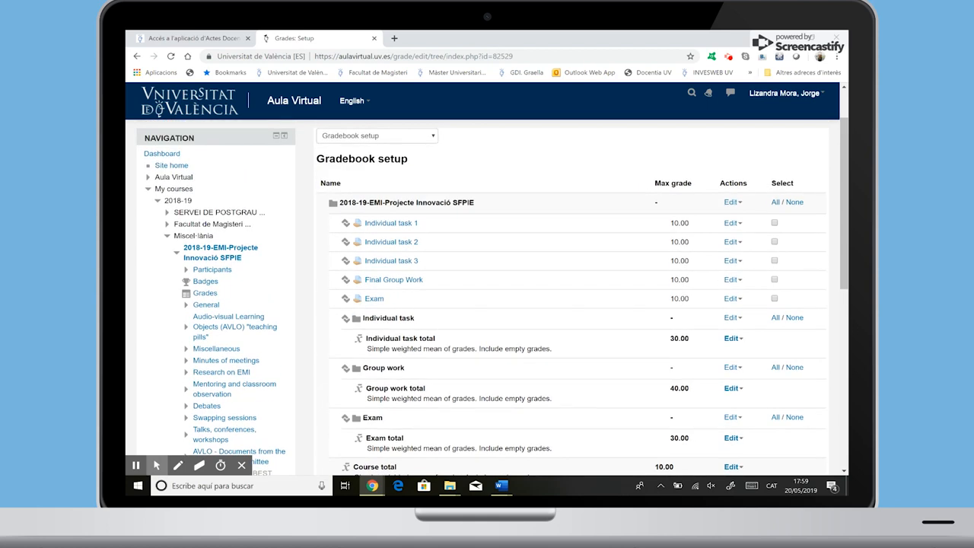
{"action": "left_click", "coordinate": [775, 222]}
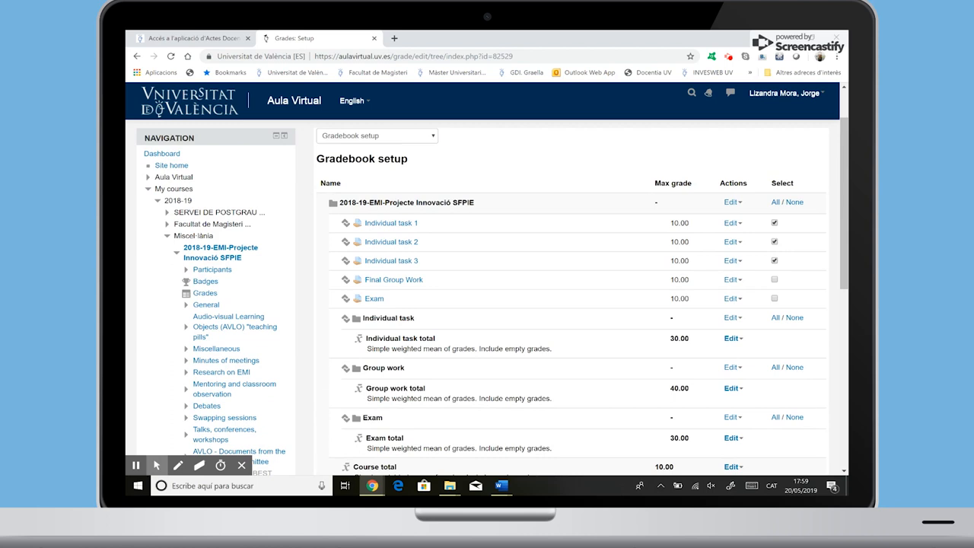
{"action": "scroll", "scroll_direction": "down", "scroll_amount": 3}
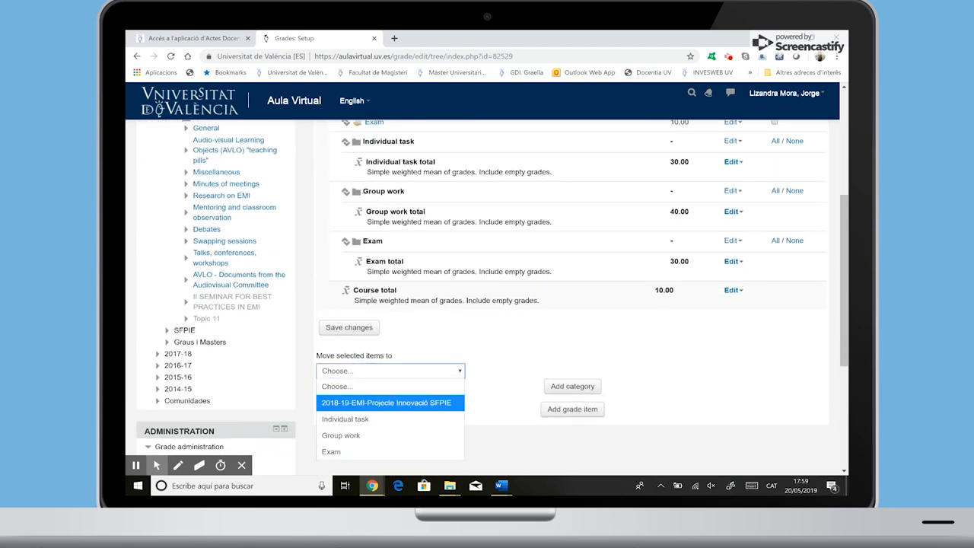
{"action": "left_click", "coordinate": [344, 418]}
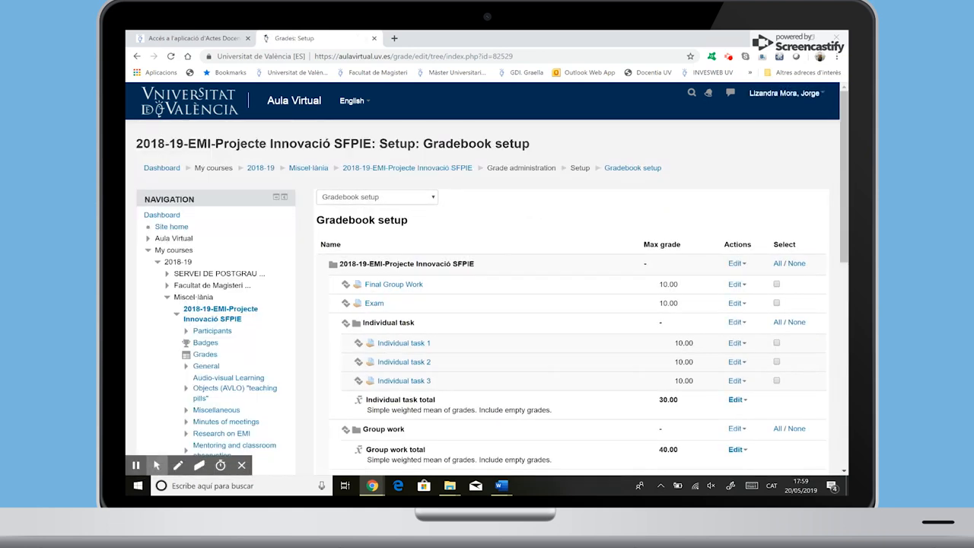
Step: Move Final Group Work into the Group work category
{"action": "left_click", "coordinate": [777, 284]}
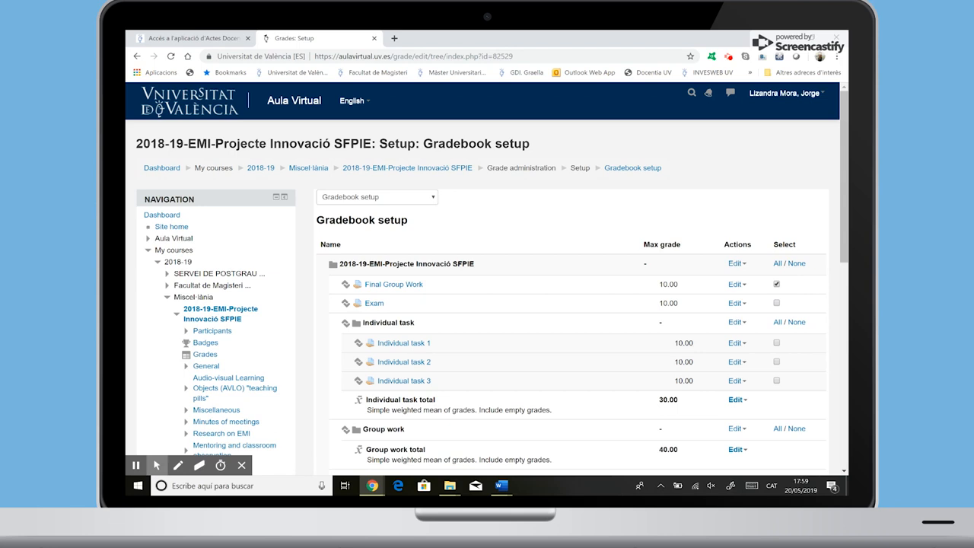
{"action": "scroll", "scroll_direction": "down", "scroll_amount": 3}
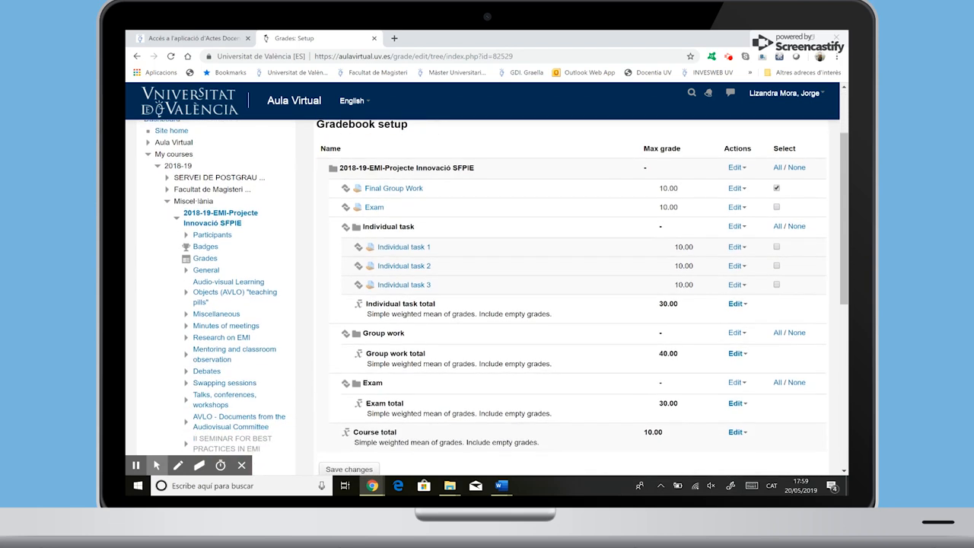
{"action": "scroll", "scroll_direction": "down", "scroll_amount": 3}
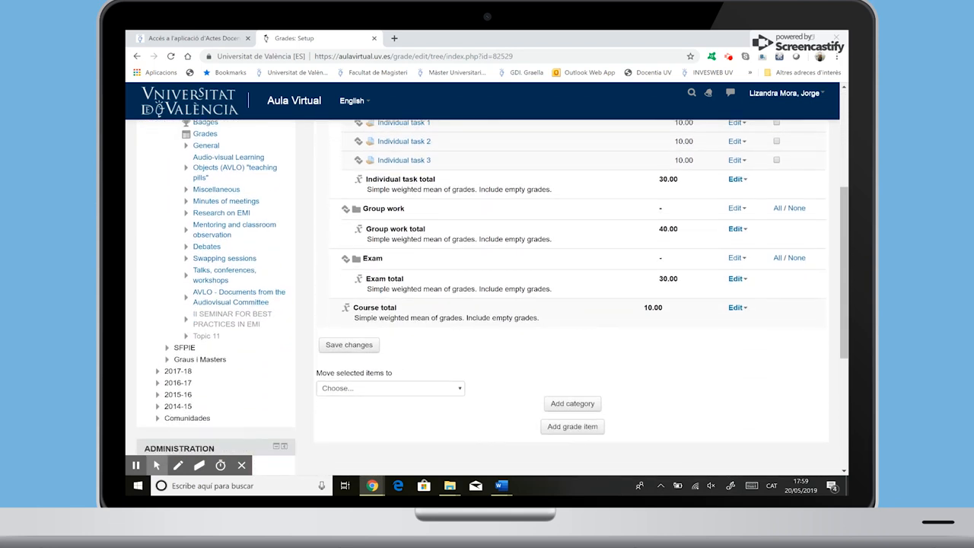
{"action": "left_click", "coordinate": [389, 388]}
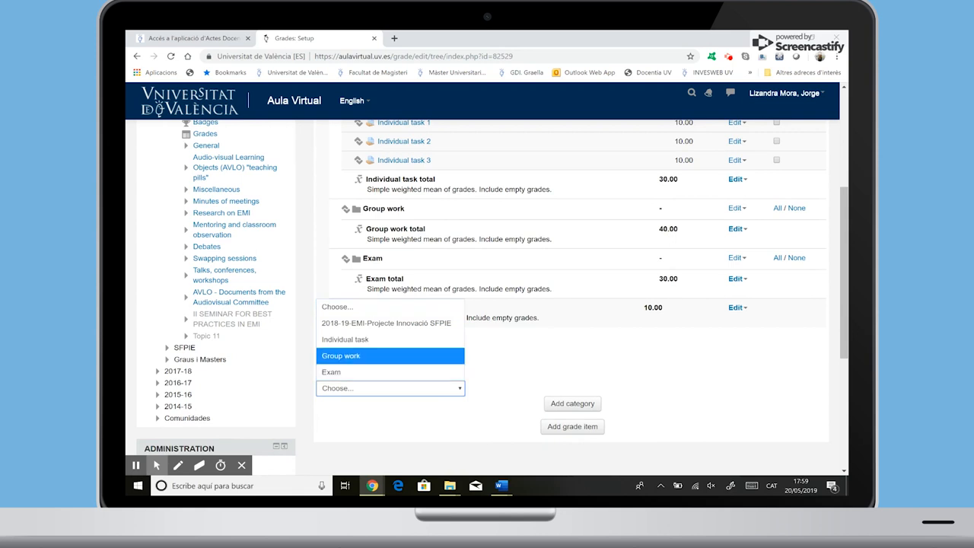
{"action": "left_click", "coordinate": [341, 357]}
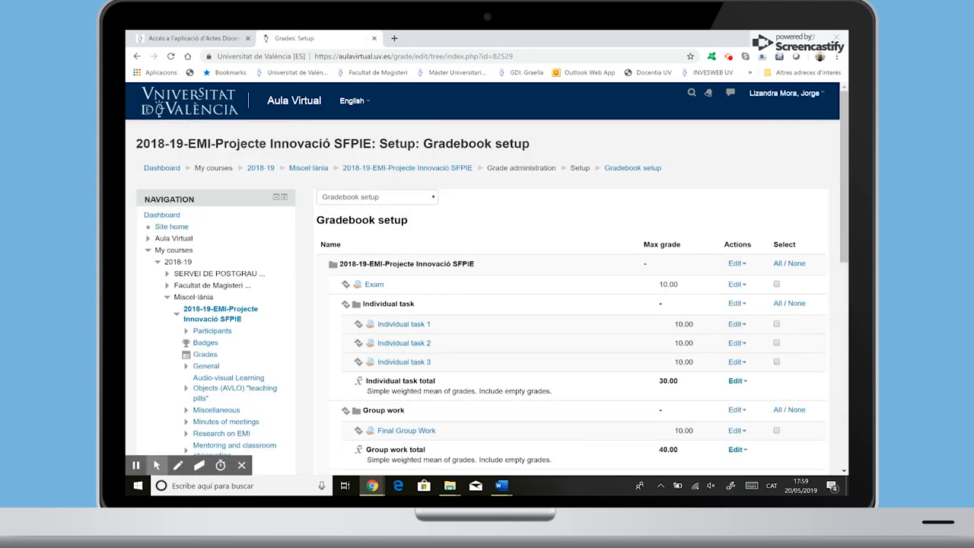
Step: Move the Exam item into the Exam category
{"action": "scroll", "scroll_direction": "down", "scroll_amount": 3}
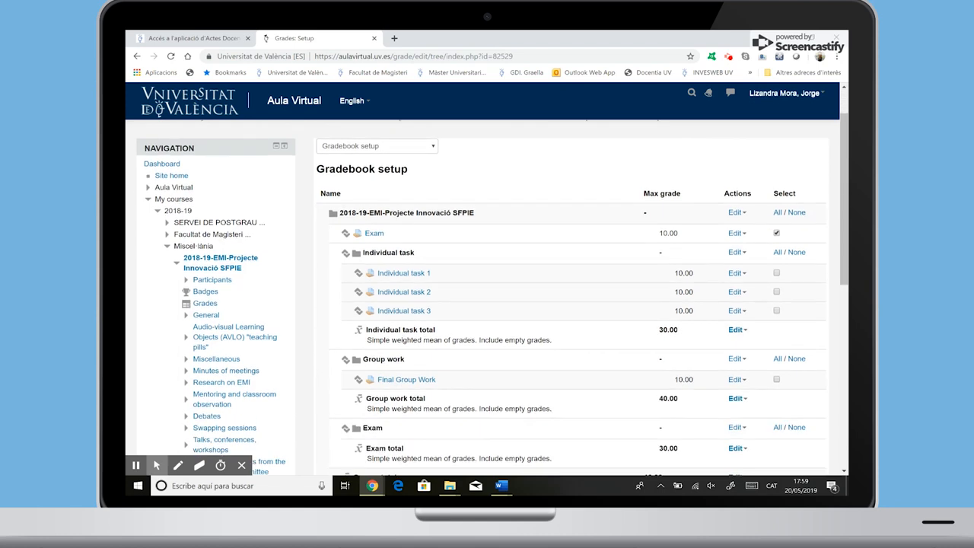
{"action": "scroll", "scroll_direction": "down", "scroll_amount": 3}
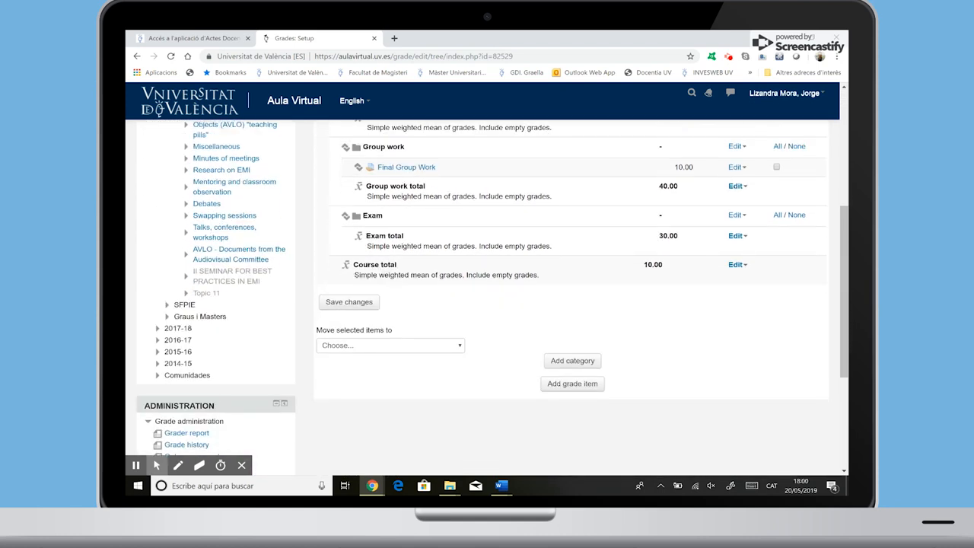
{"action": "left_click", "coordinate": [390, 344]}
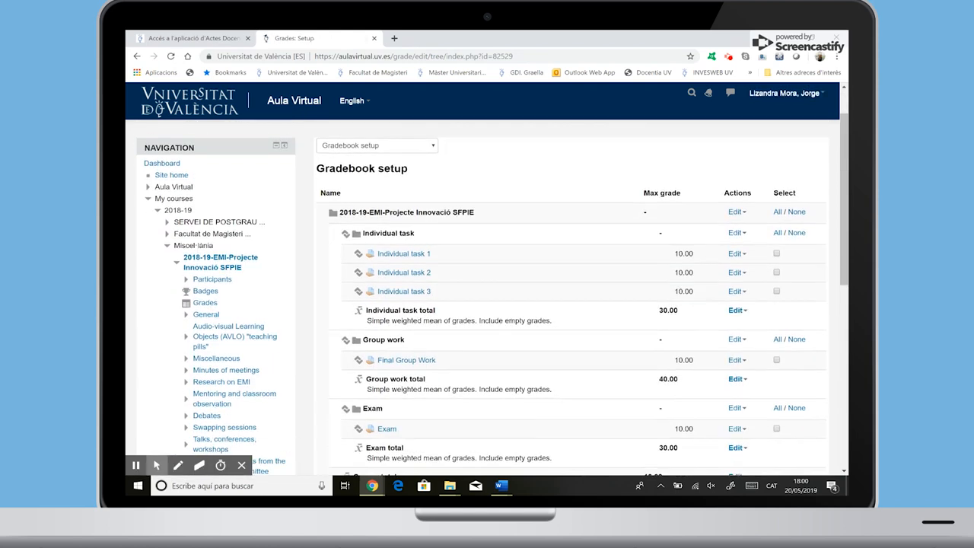
Step: Switch to the Grader report and review the category totals and course total columns
{"action": "scroll", "scroll_direction": "down", "scroll_amount": 3}
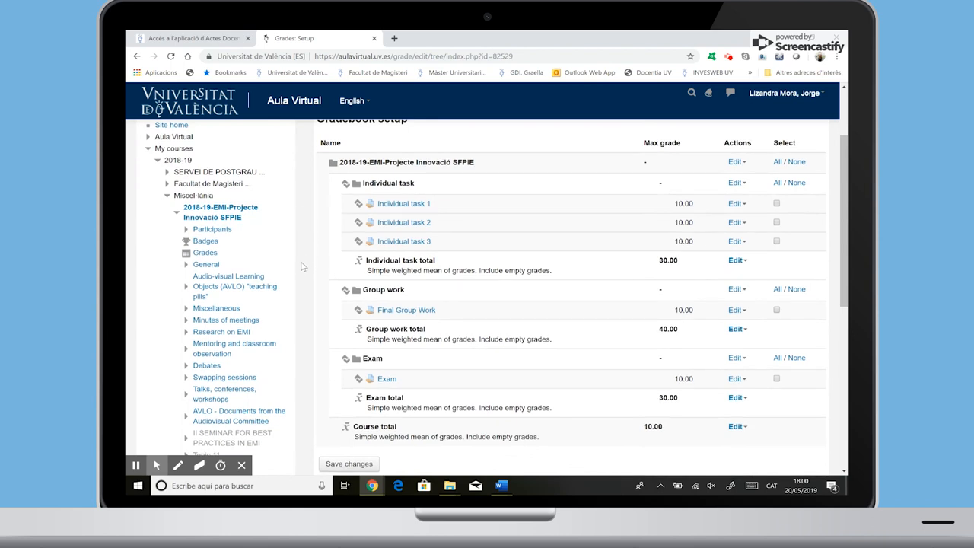
{"action": "scroll", "scroll_direction": "up", "scroll_amount": 3}
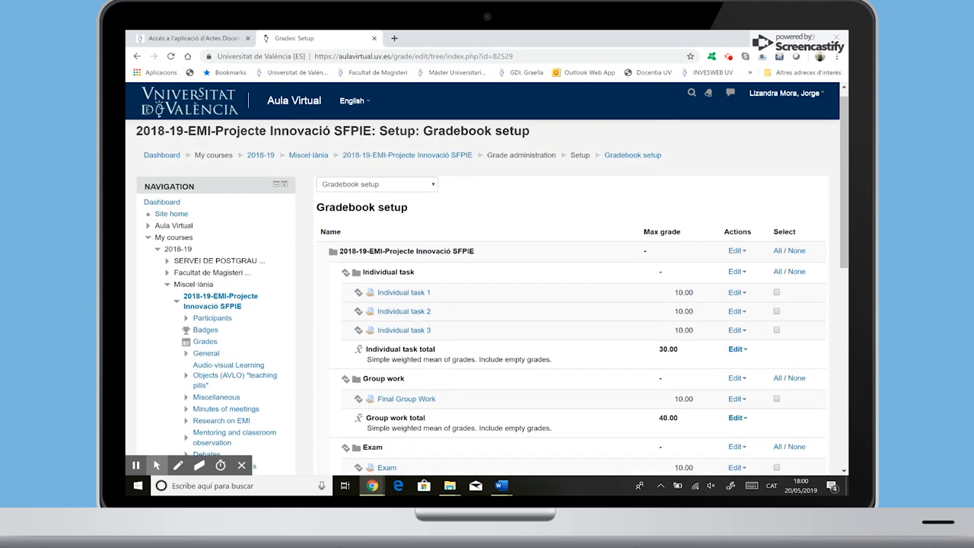
{"action": "left_click", "coordinate": [376, 185]}
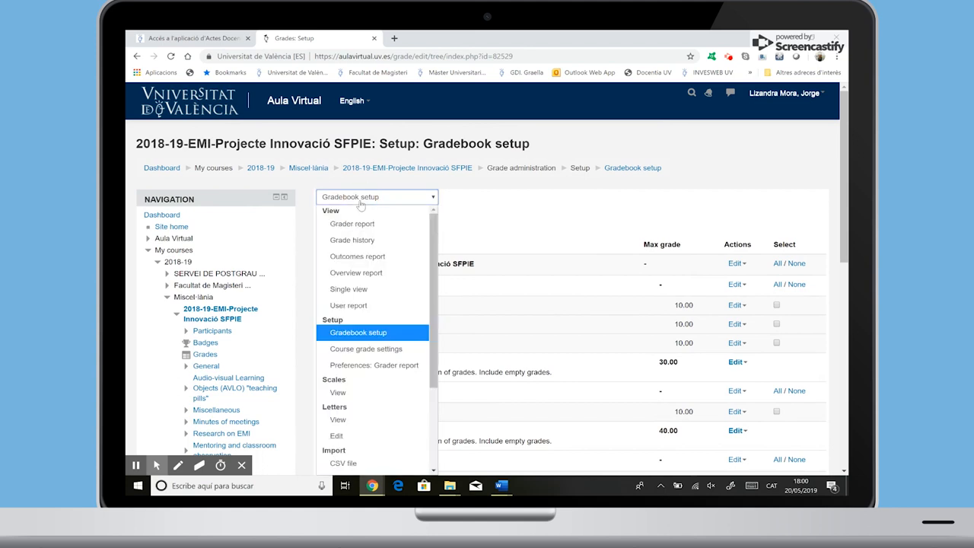
{"action": "left_click", "coordinate": [352, 222]}
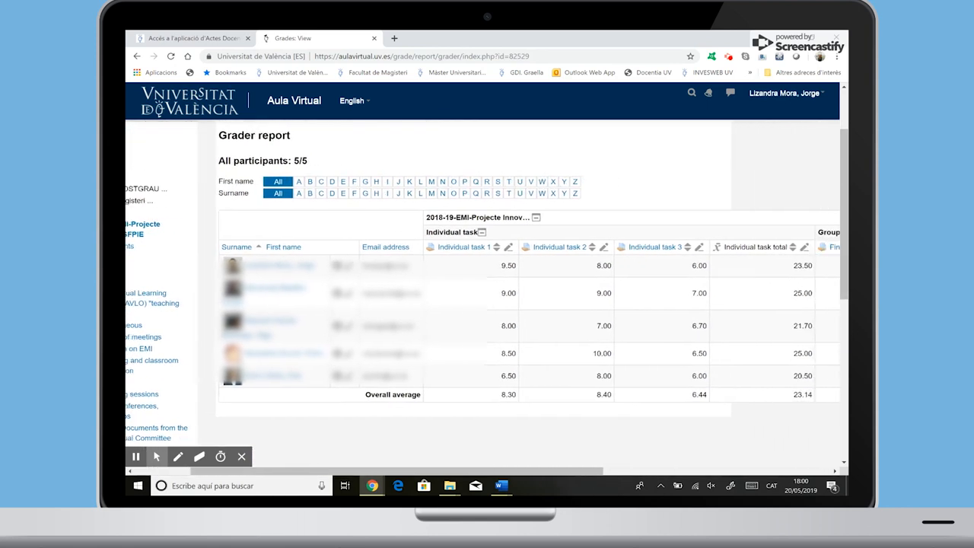
{"action": "scroll", "scroll_direction": "right", "scroll_amount": 3}
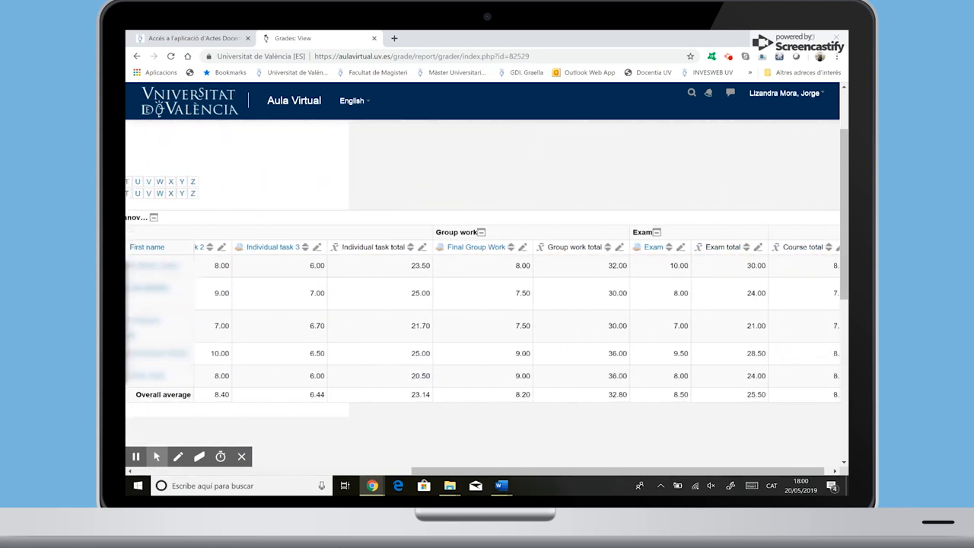
{"action": "scroll", "scroll_direction": "left", "scroll_amount": 3}
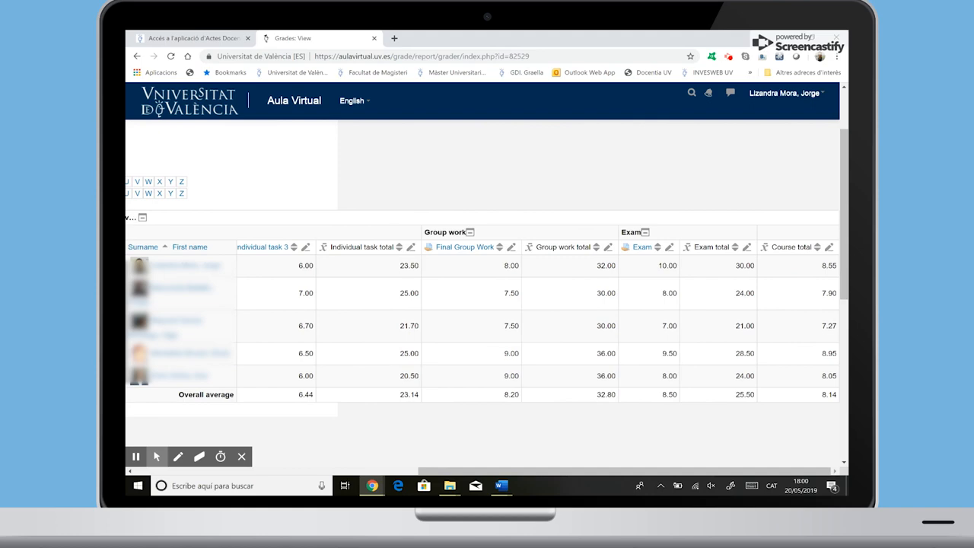